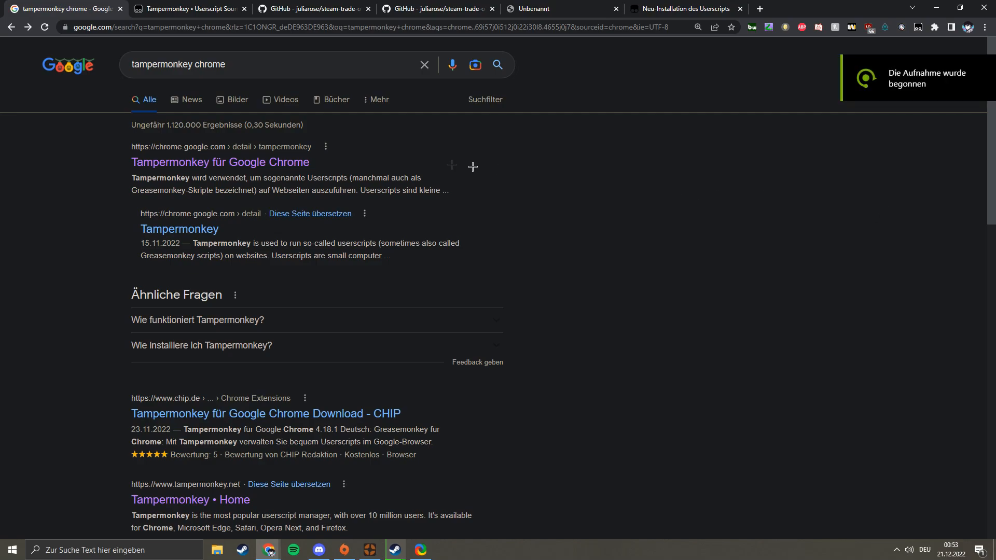
pyautogui.moveTo(514, 165)
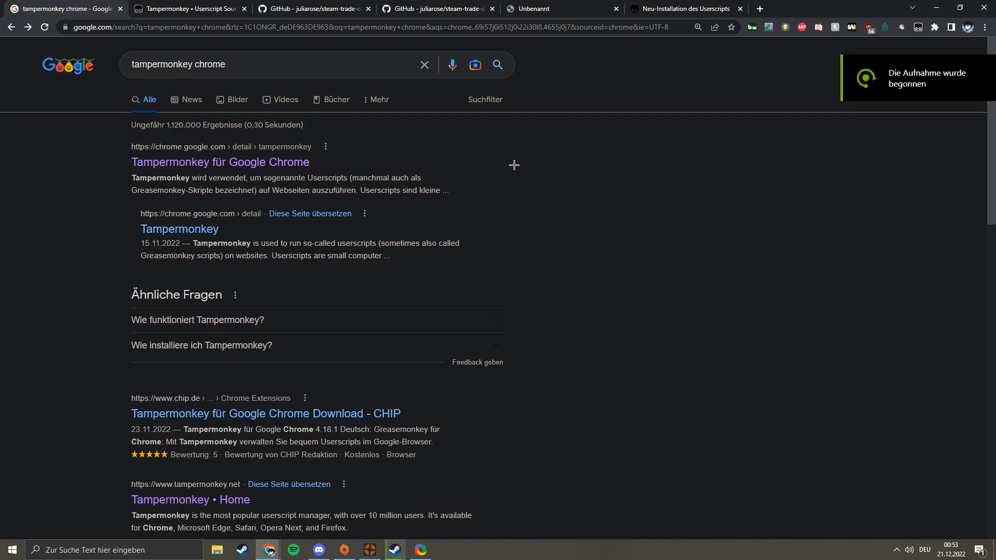
# Step: Switch to the Steam Community profile showing its Items Up For Trade showcase
pyautogui.click(866, 9)
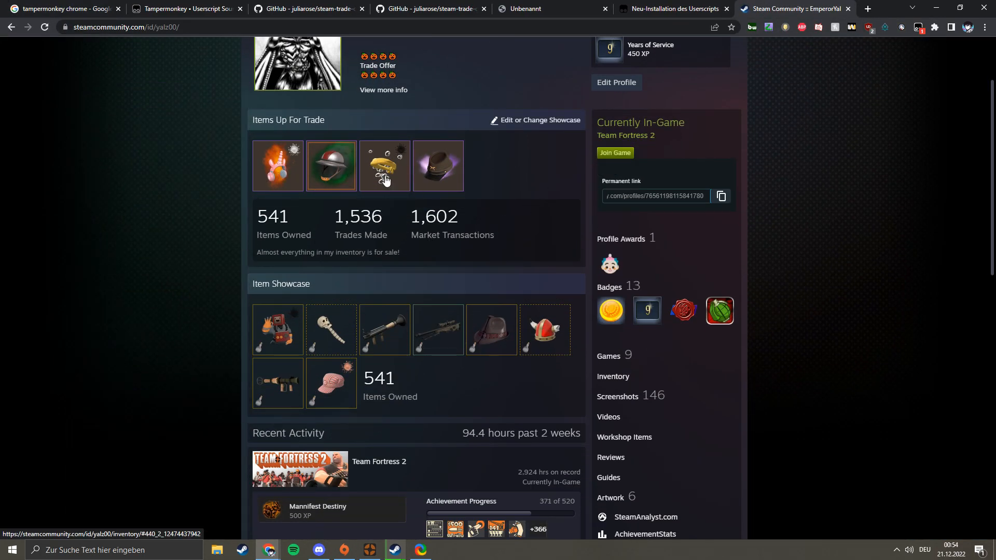
# Step: Look through the trade offer window, then return to the 'tampermonkey chrome' Google results
pyautogui.scroll(-3)
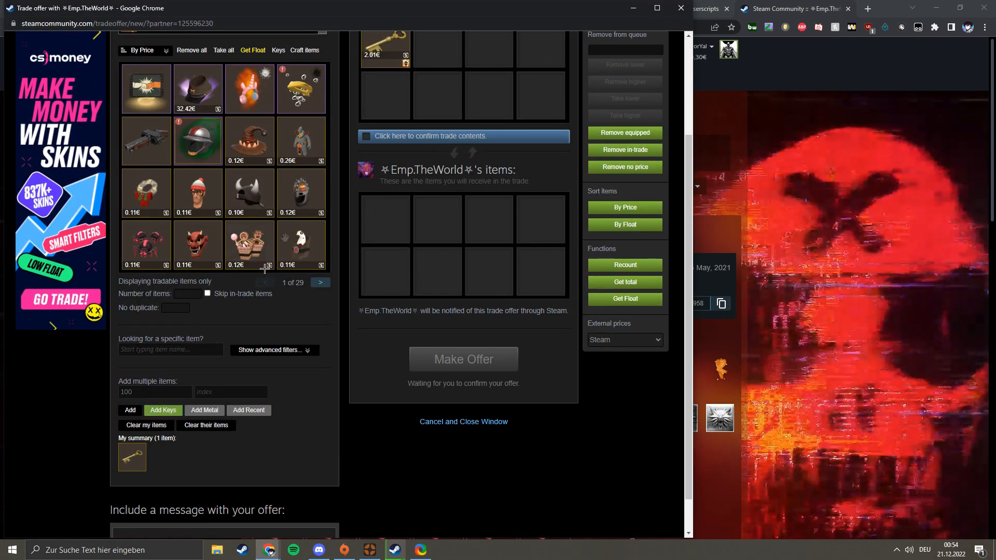
pyautogui.scroll(-3)
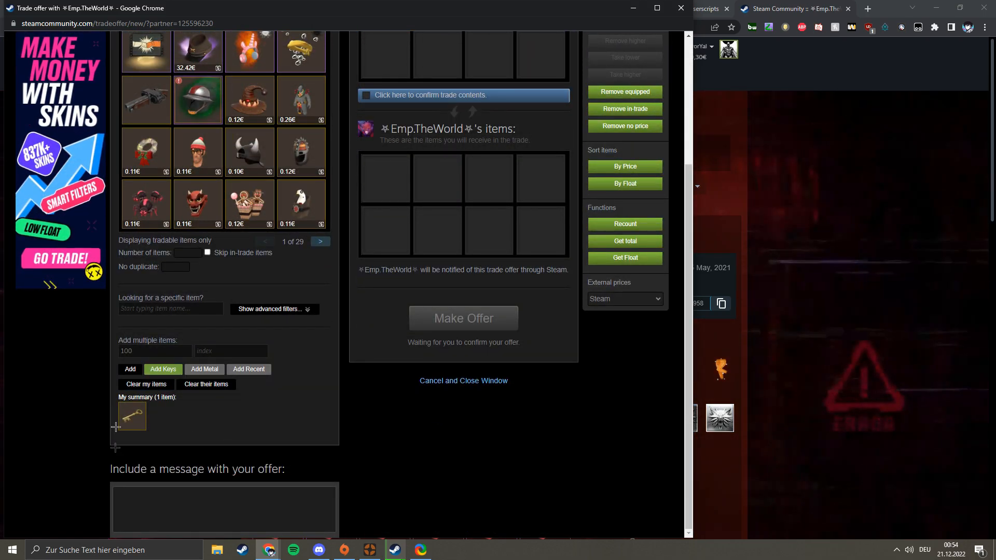
pyautogui.click(791, 9)
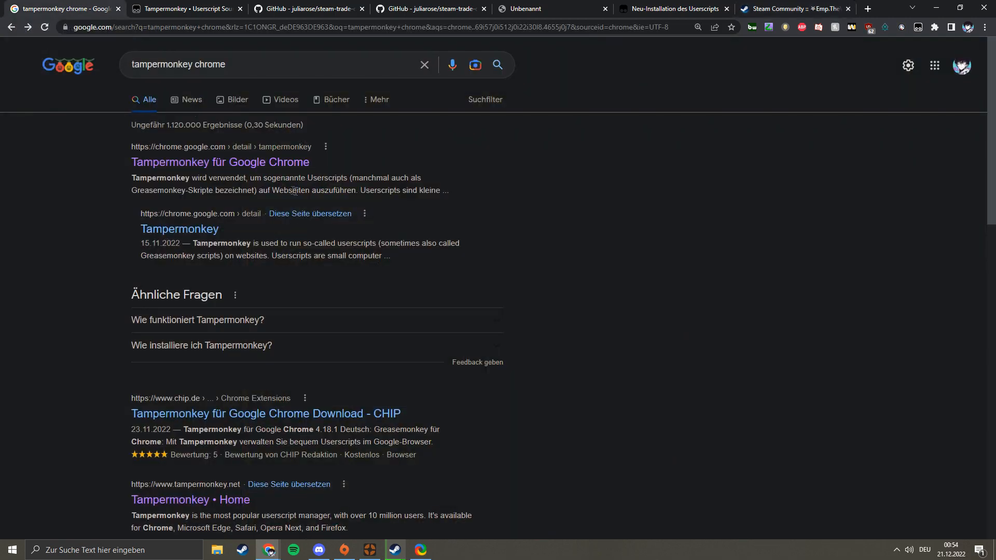
# Step: Open the 'Tampermonkey für Google Chrome' result to reach its Chrome Web Store listing
pyautogui.click(254, 64)
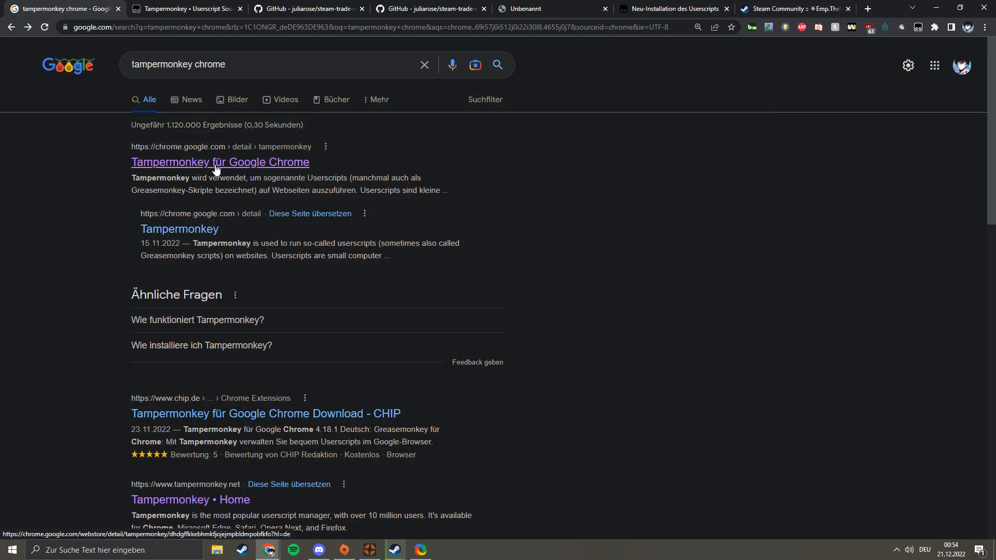
pyautogui.click(220, 162)
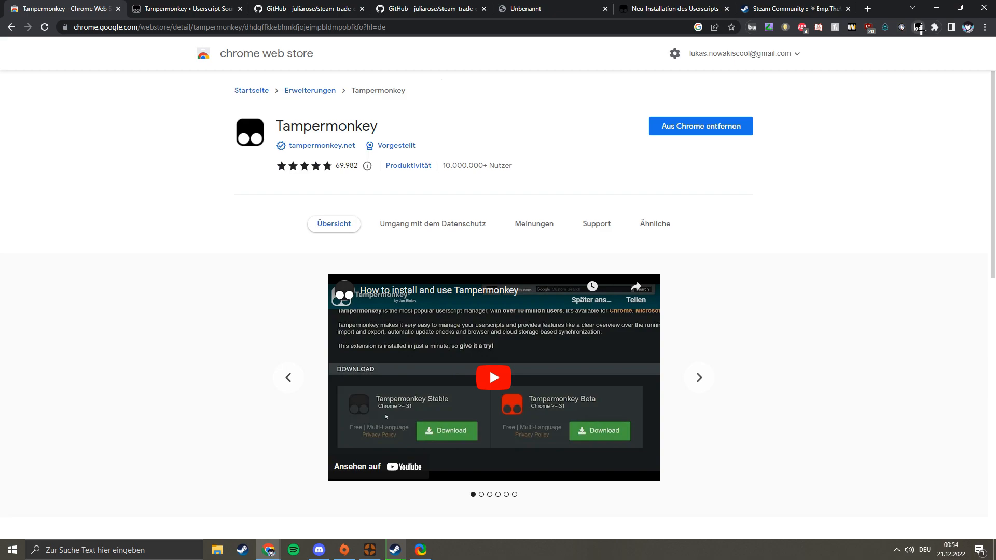
# Step: Switch to the juliarose/steam-trade-offer-enhancer GitHub repository
pyautogui.click(919, 27)
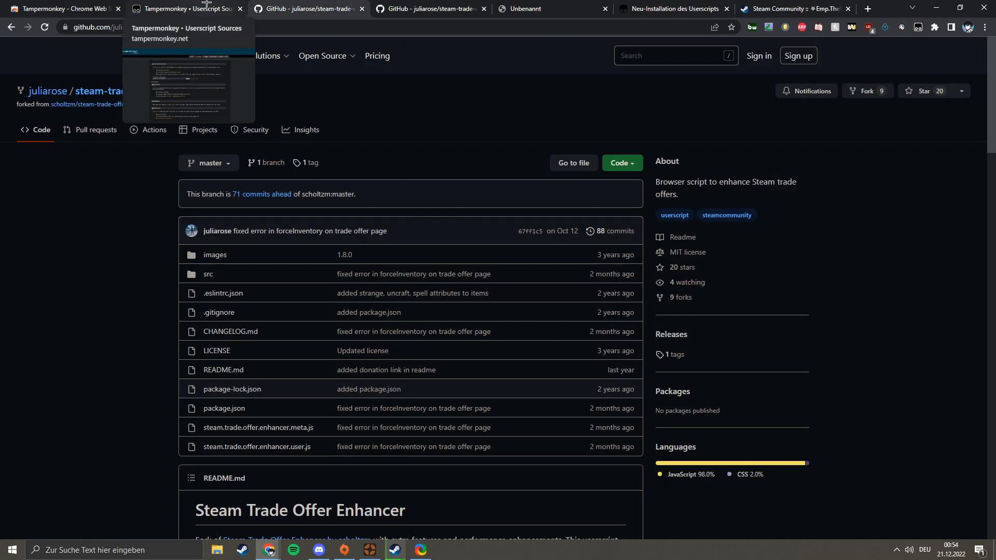
# Step: Bring the README's Requirements and Installation steps into view
pyautogui.scroll(-3)
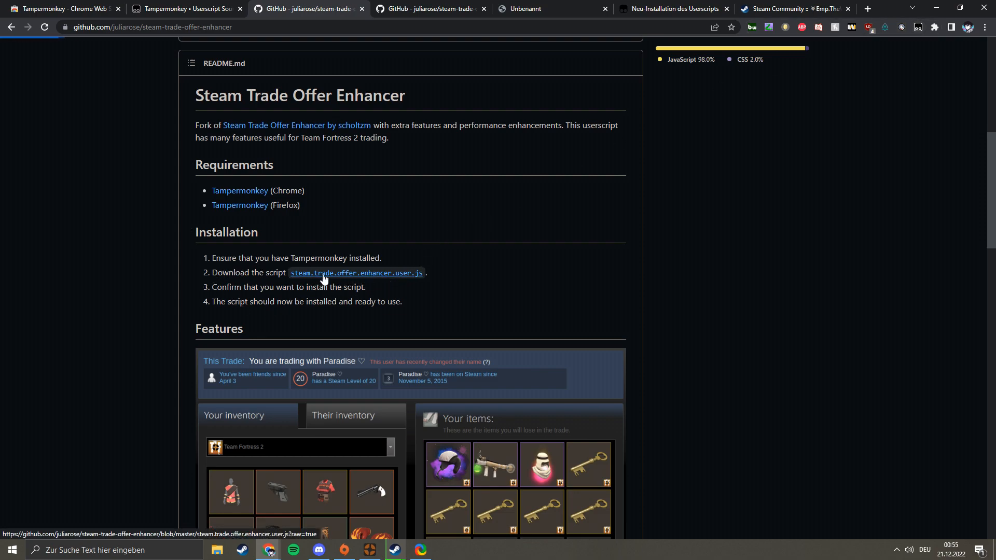
# Step: Follow the steam.trade.offer.enhancer.user.js link to launch its Tampermonkey installation page
pyautogui.click(356, 272)
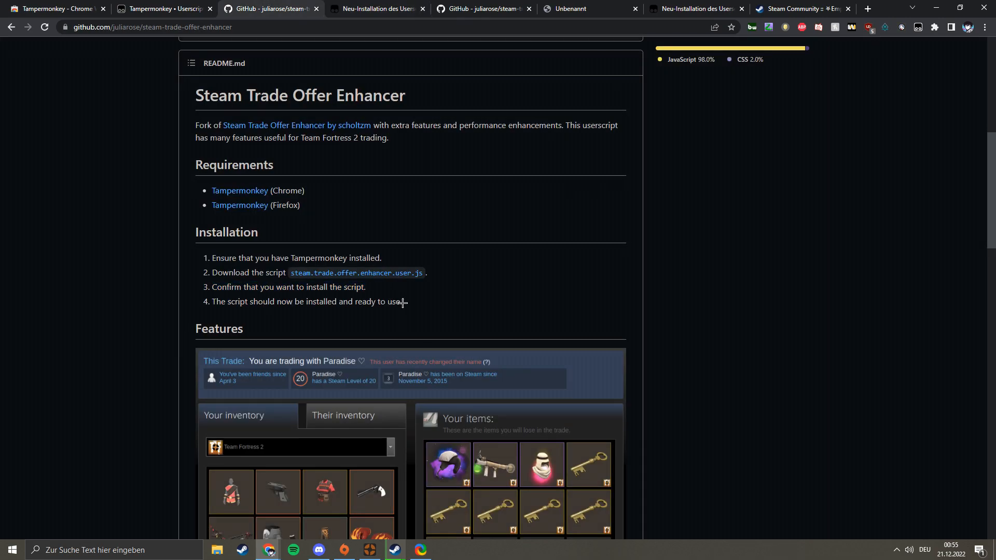
pyautogui.moveTo(878, 56)
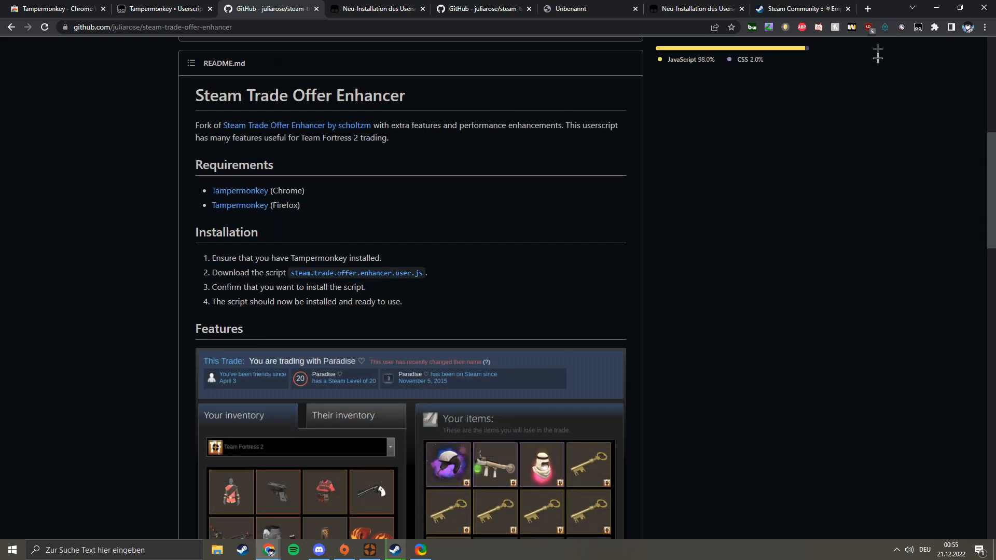